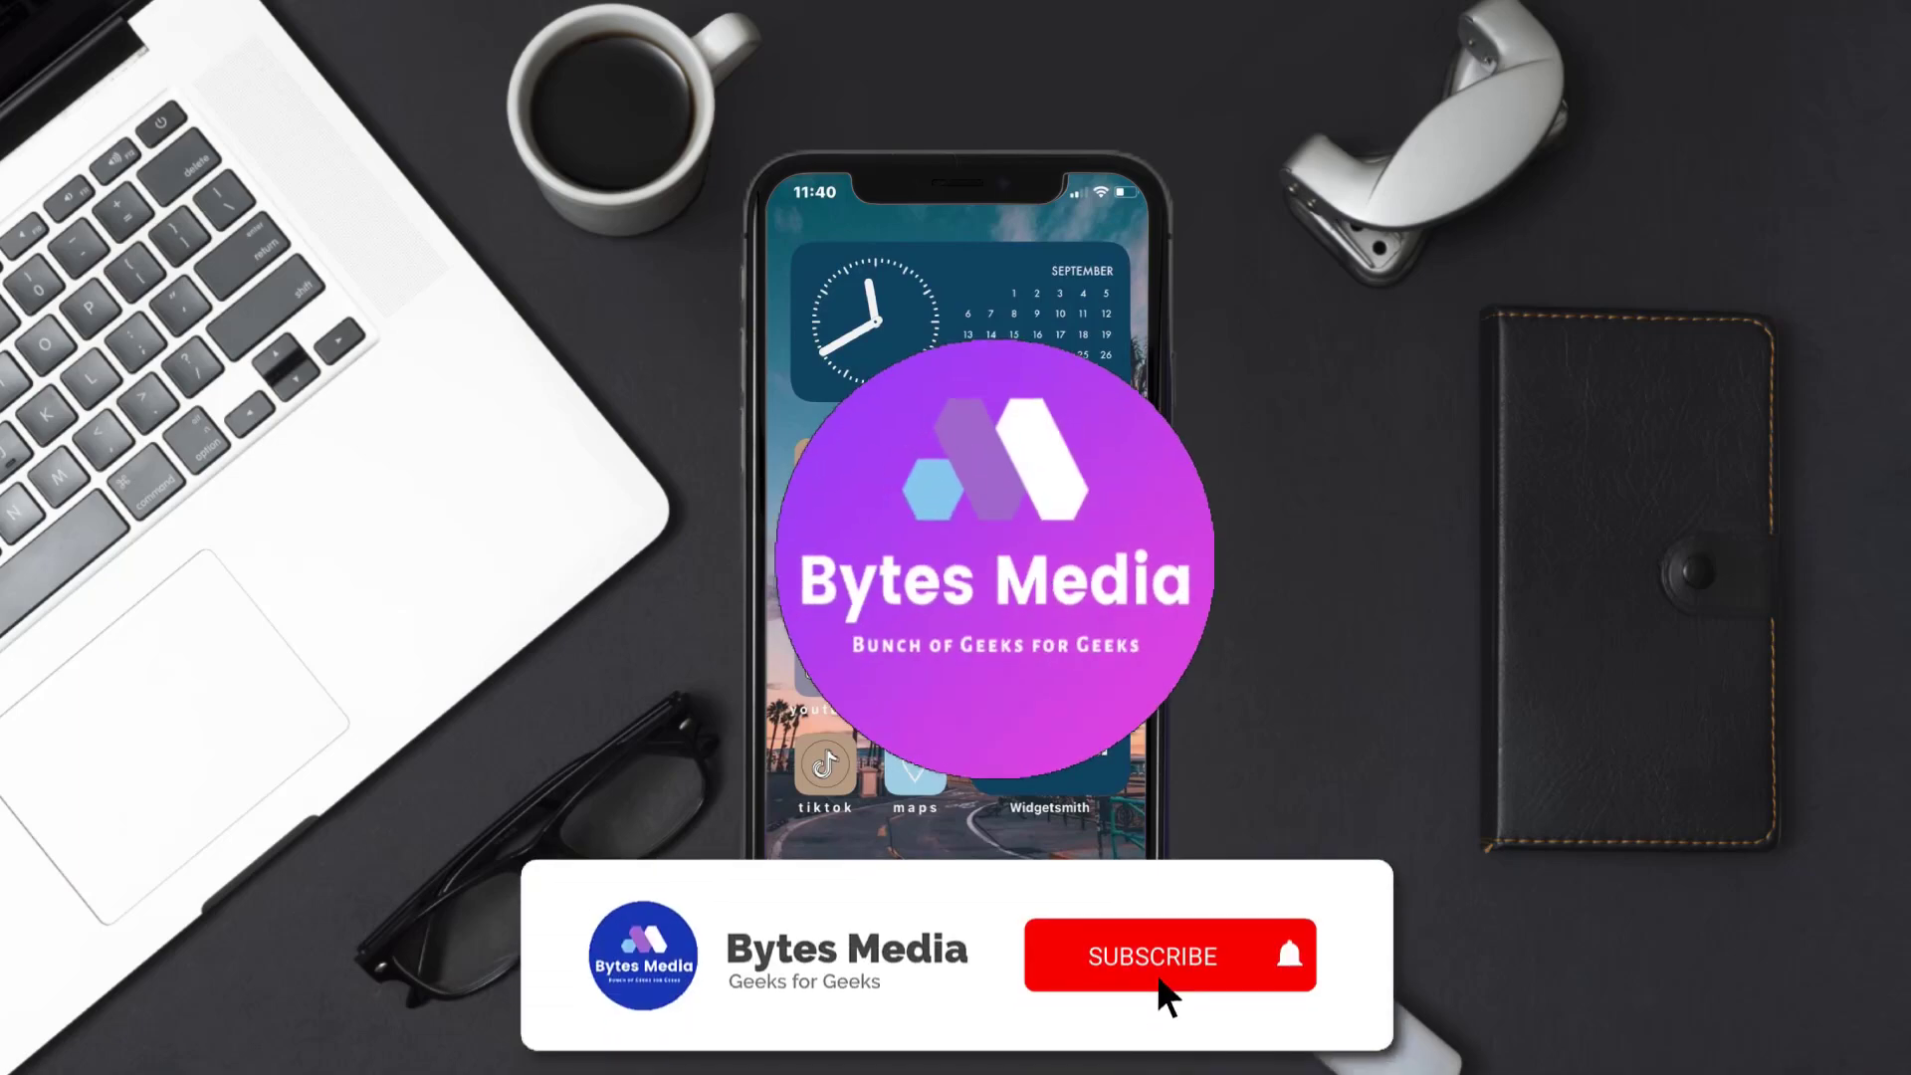
- Launch the App Store from the home screen onto its Today page
click(1151, 956)
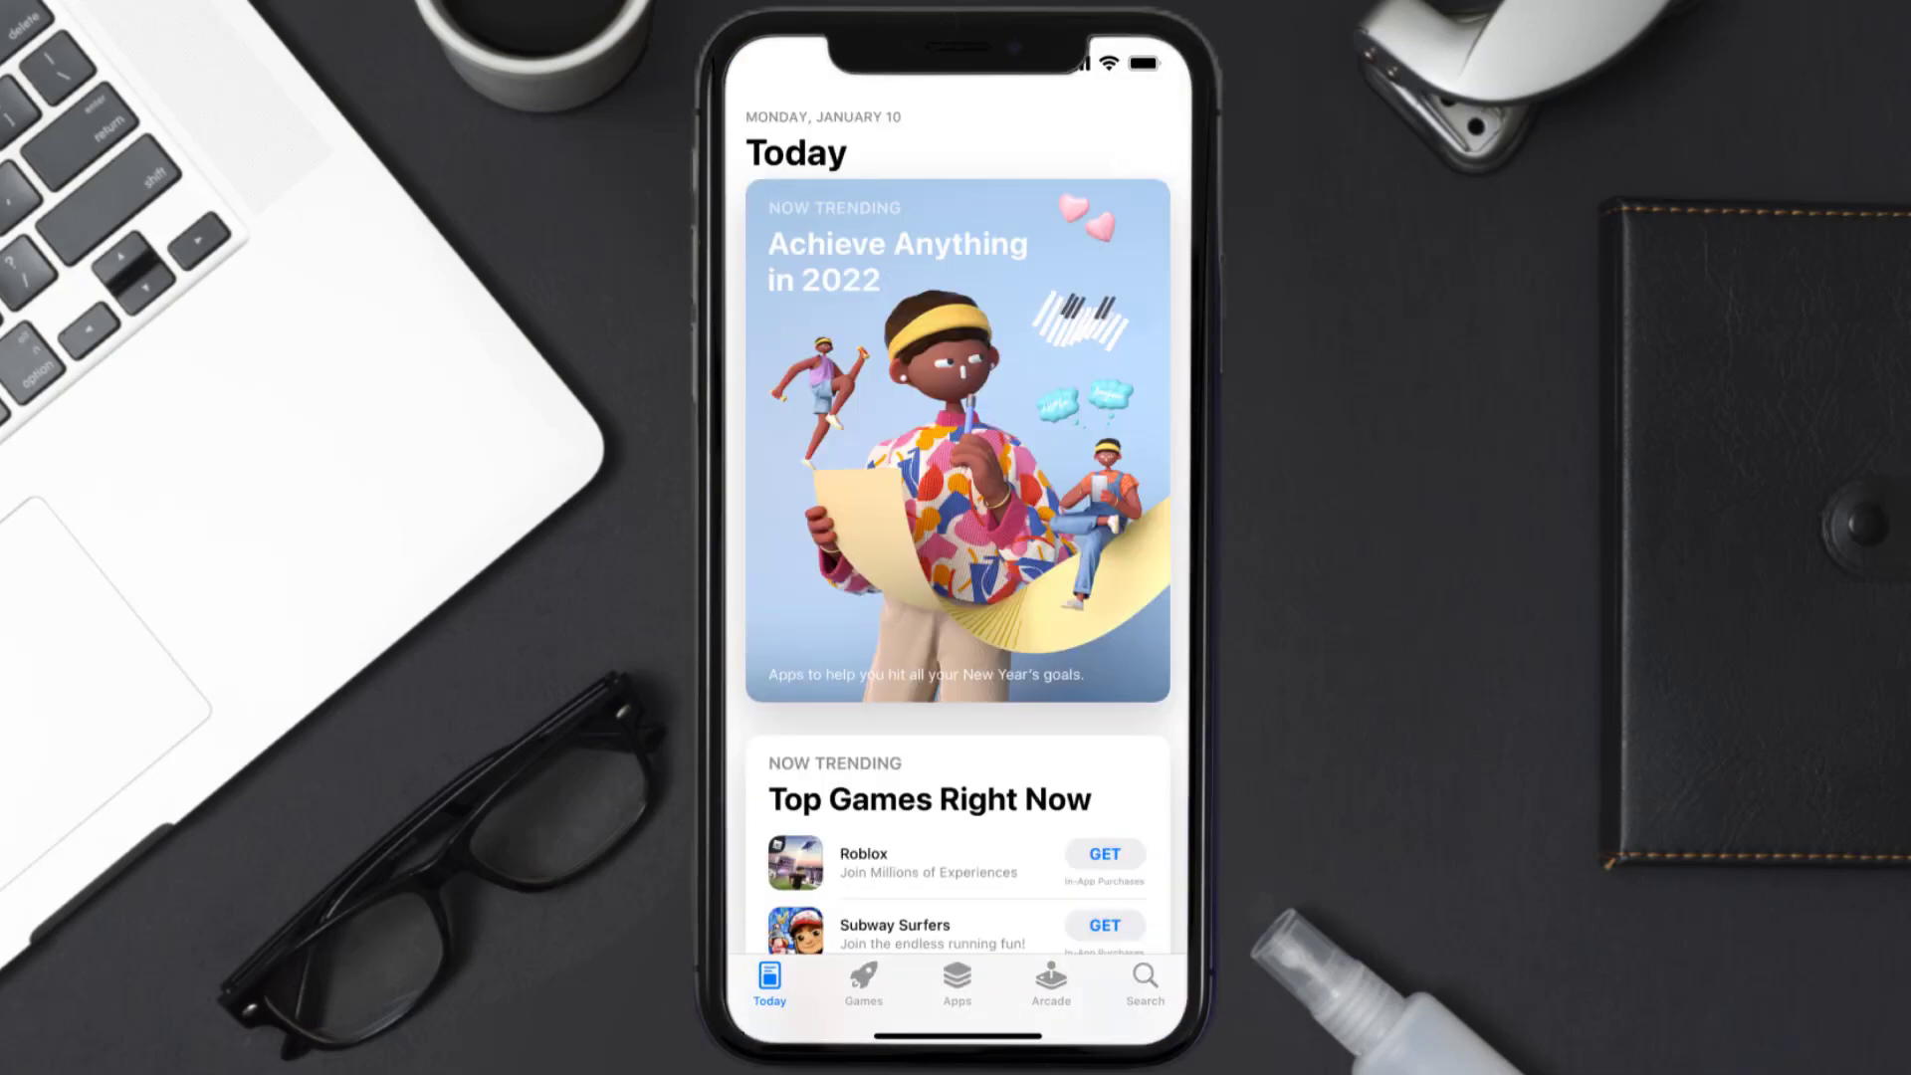
- Search the App Store for 'bilt rewards app' and start updating Bilt Rewards
click(1140, 975)
text(bilt rewards app)
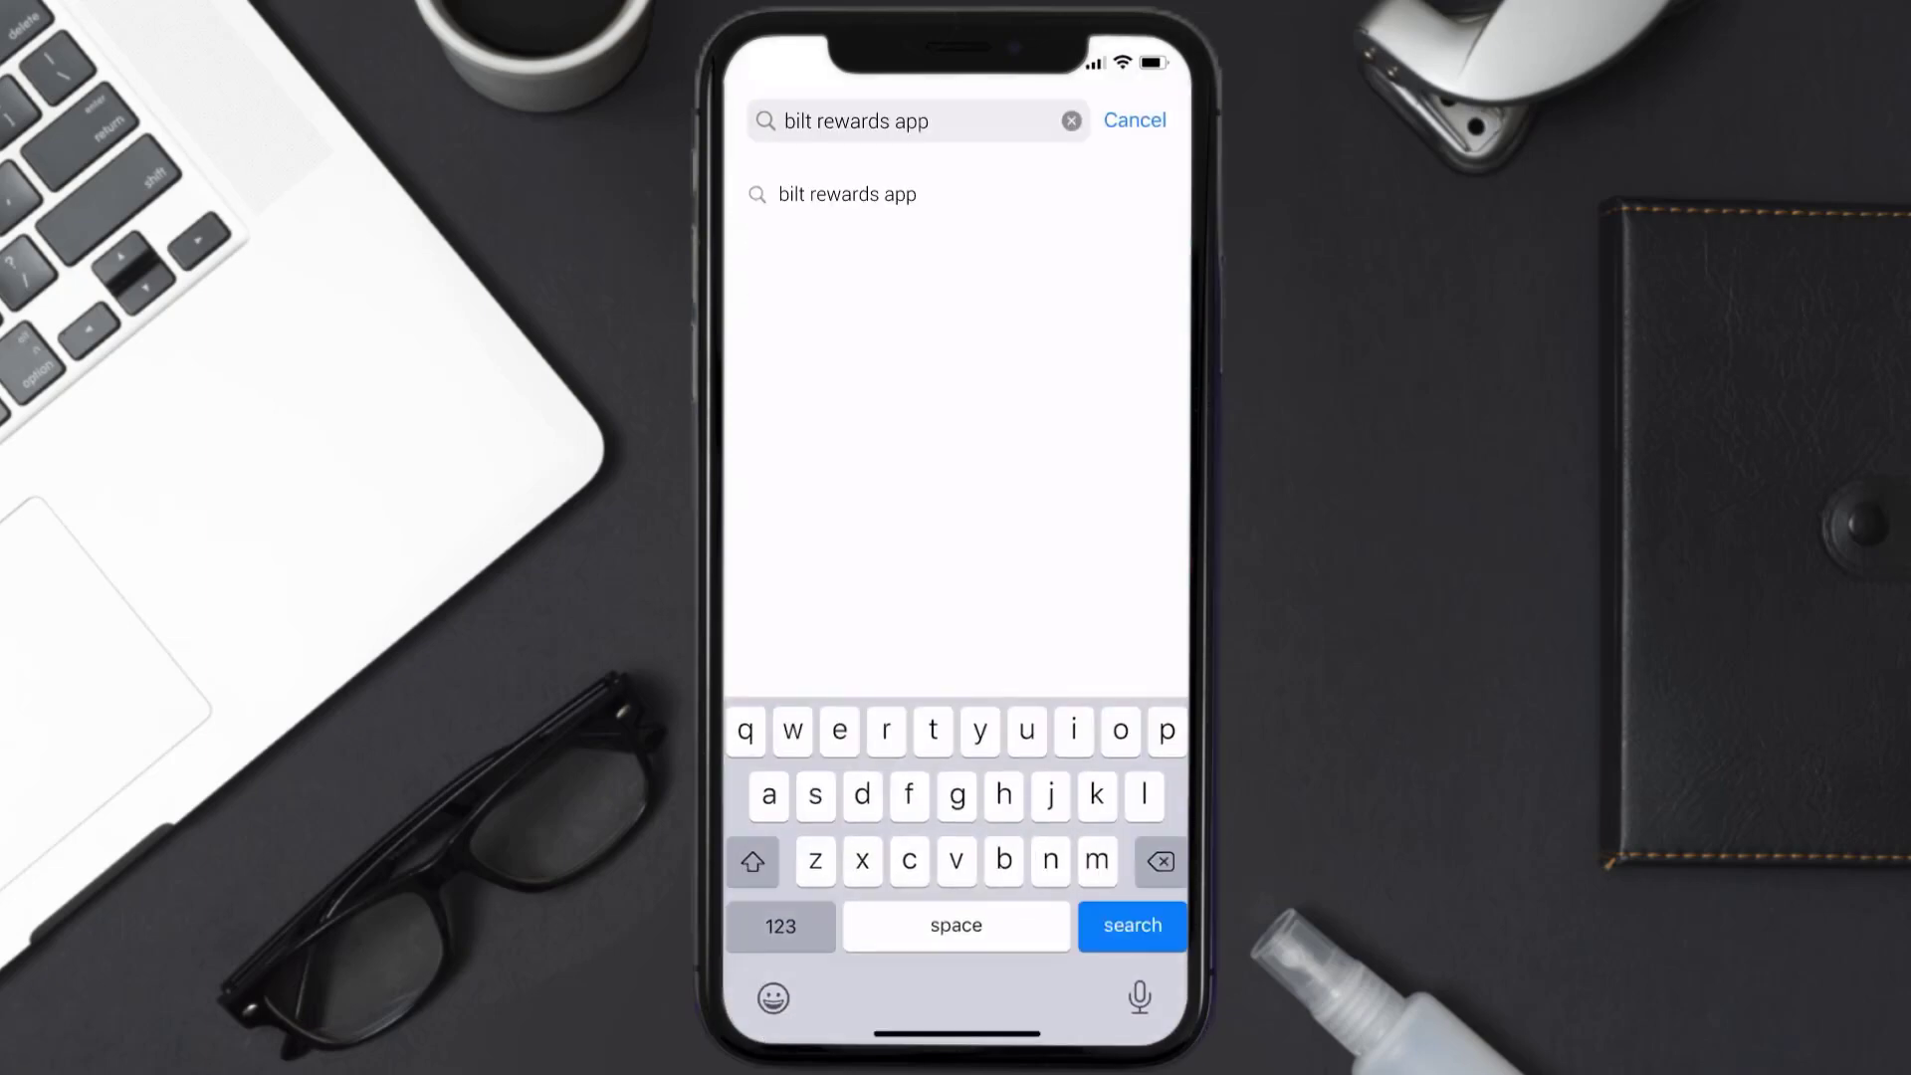
click(1129, 924)
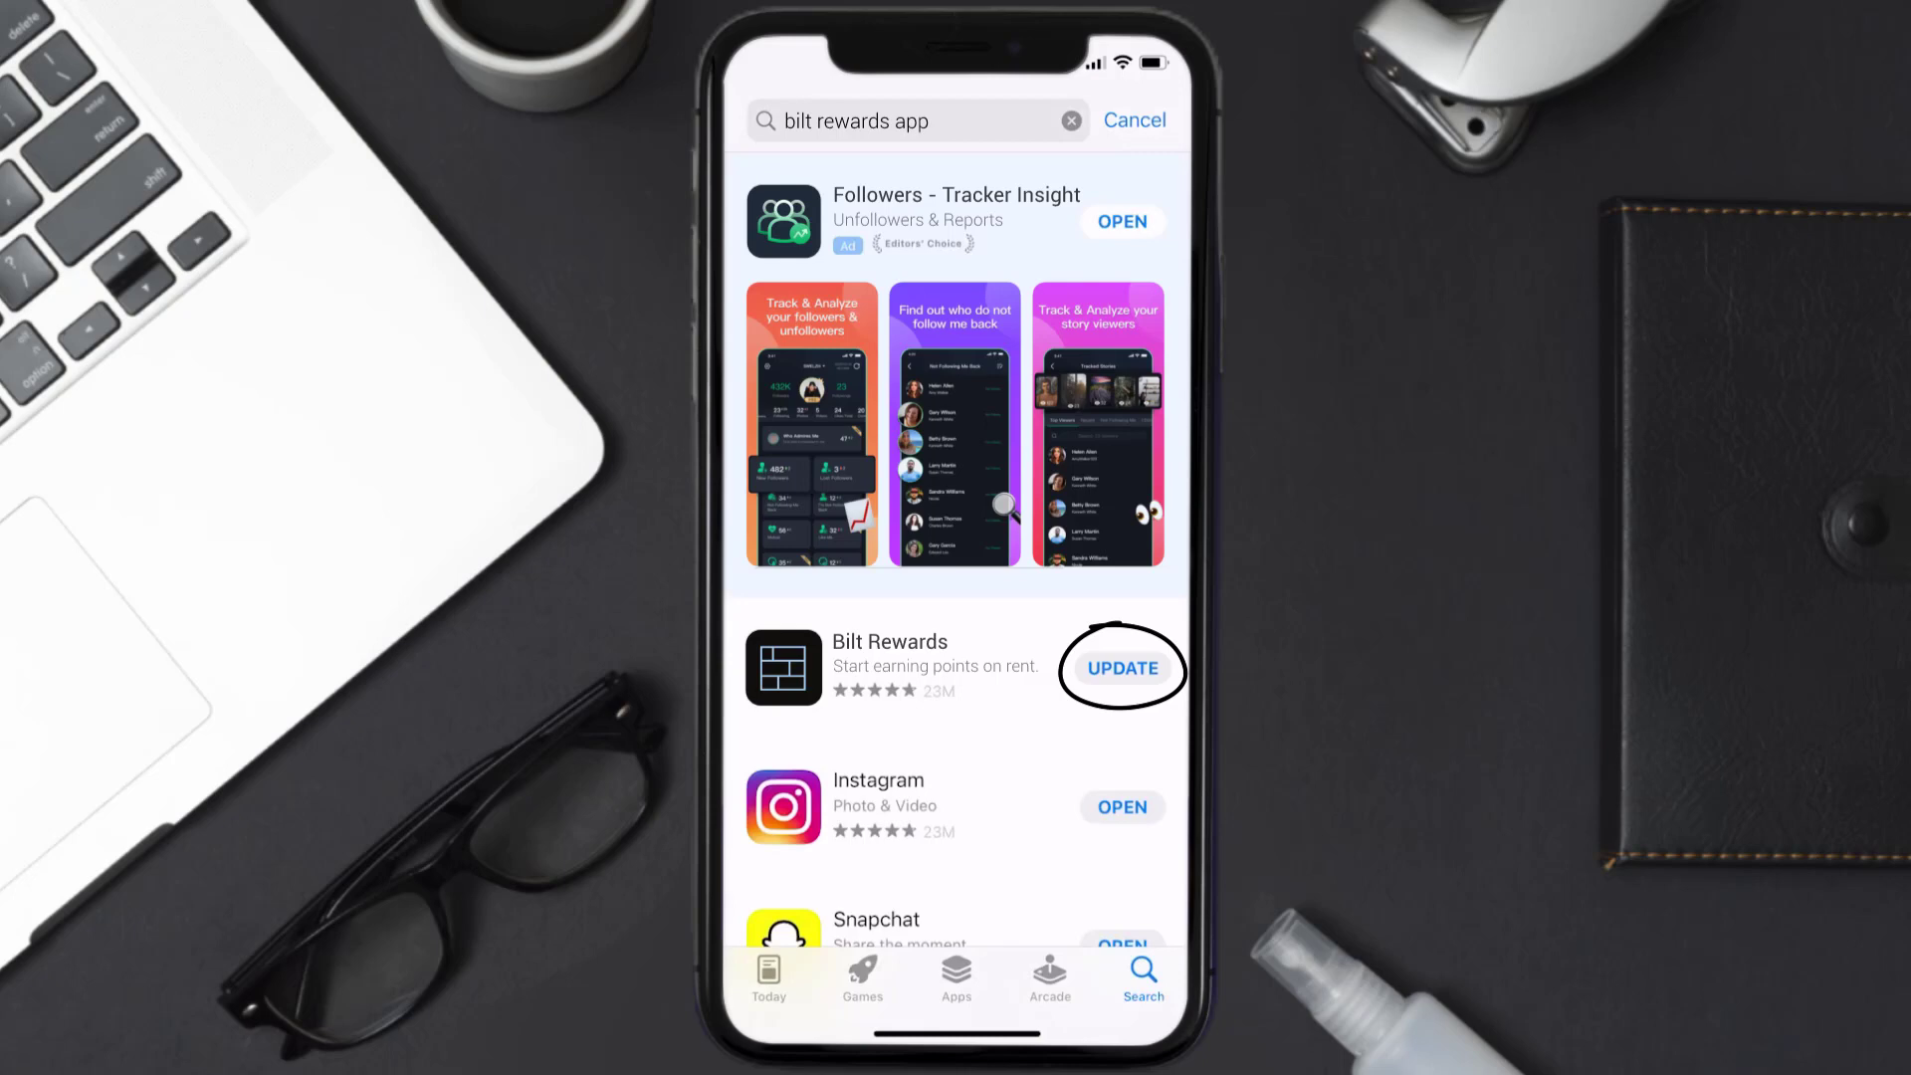
click(1120, 669)
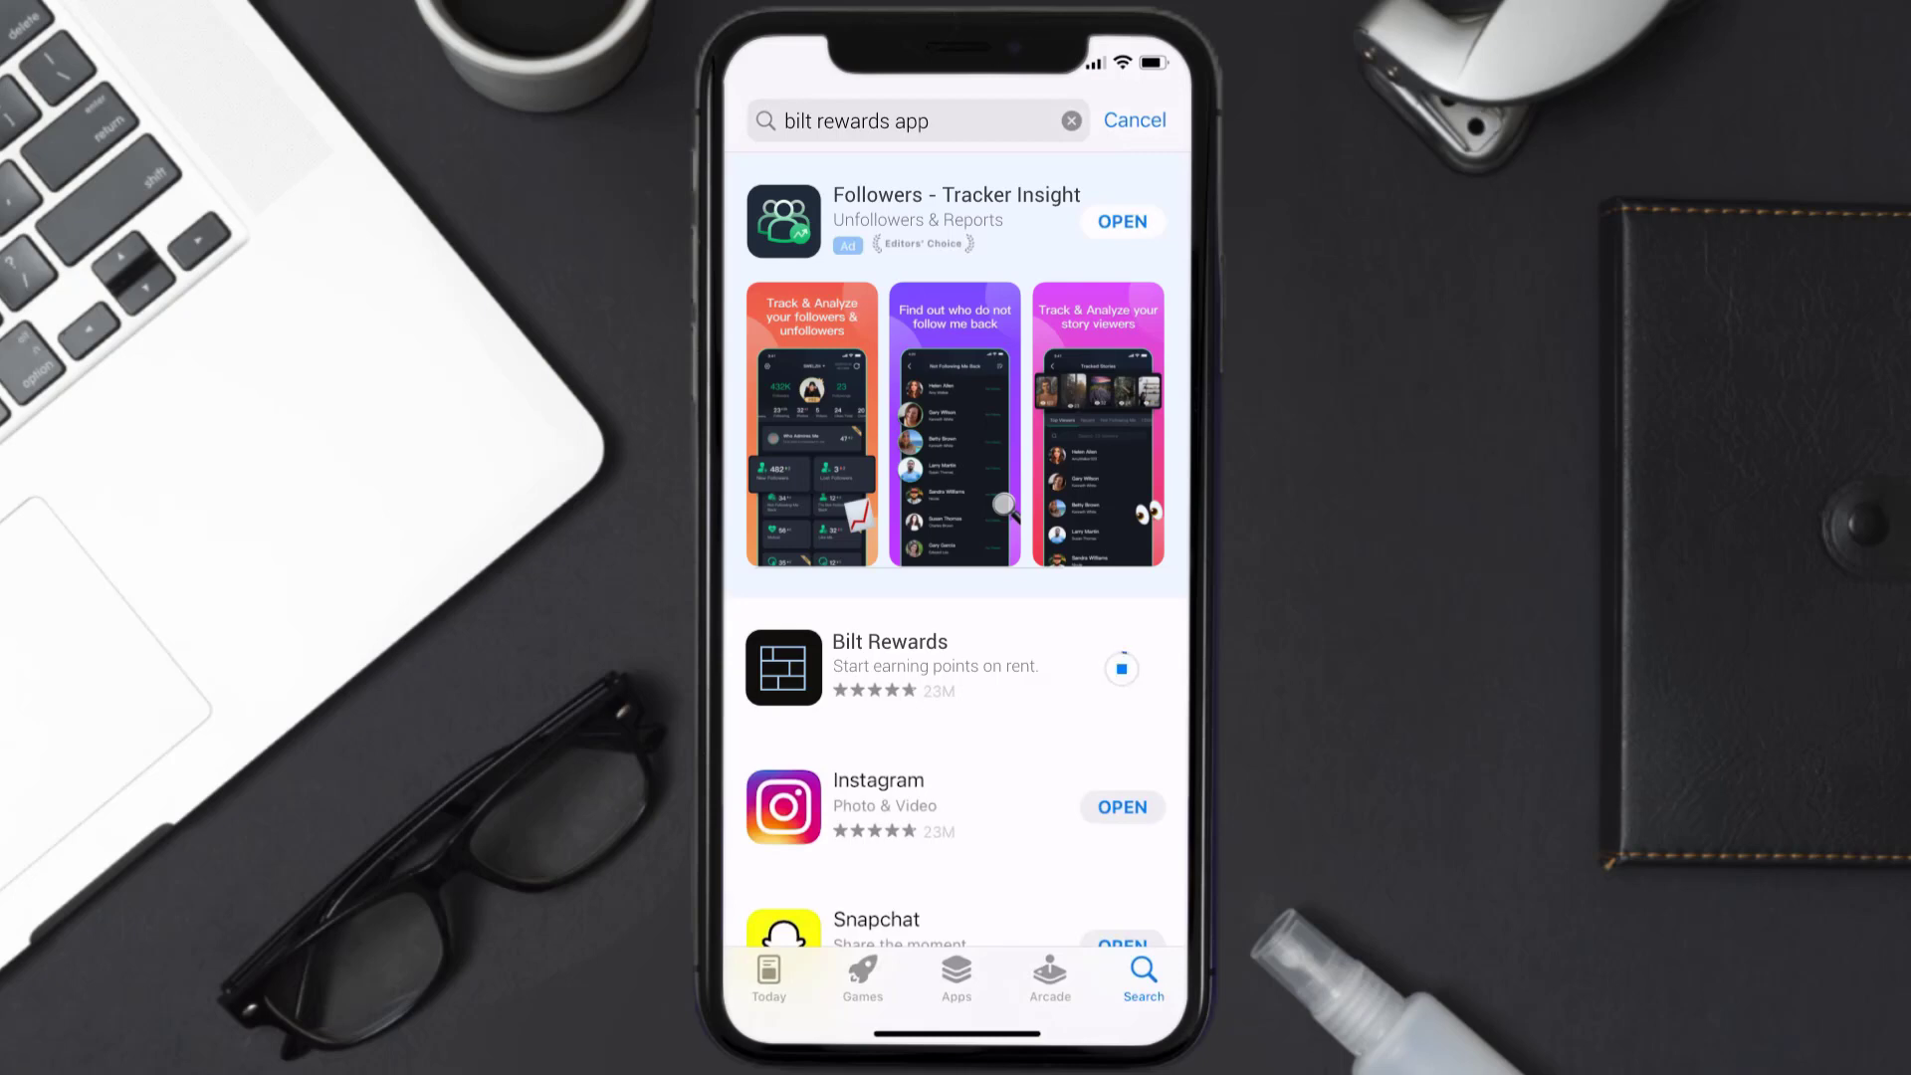
click(1122, 668)
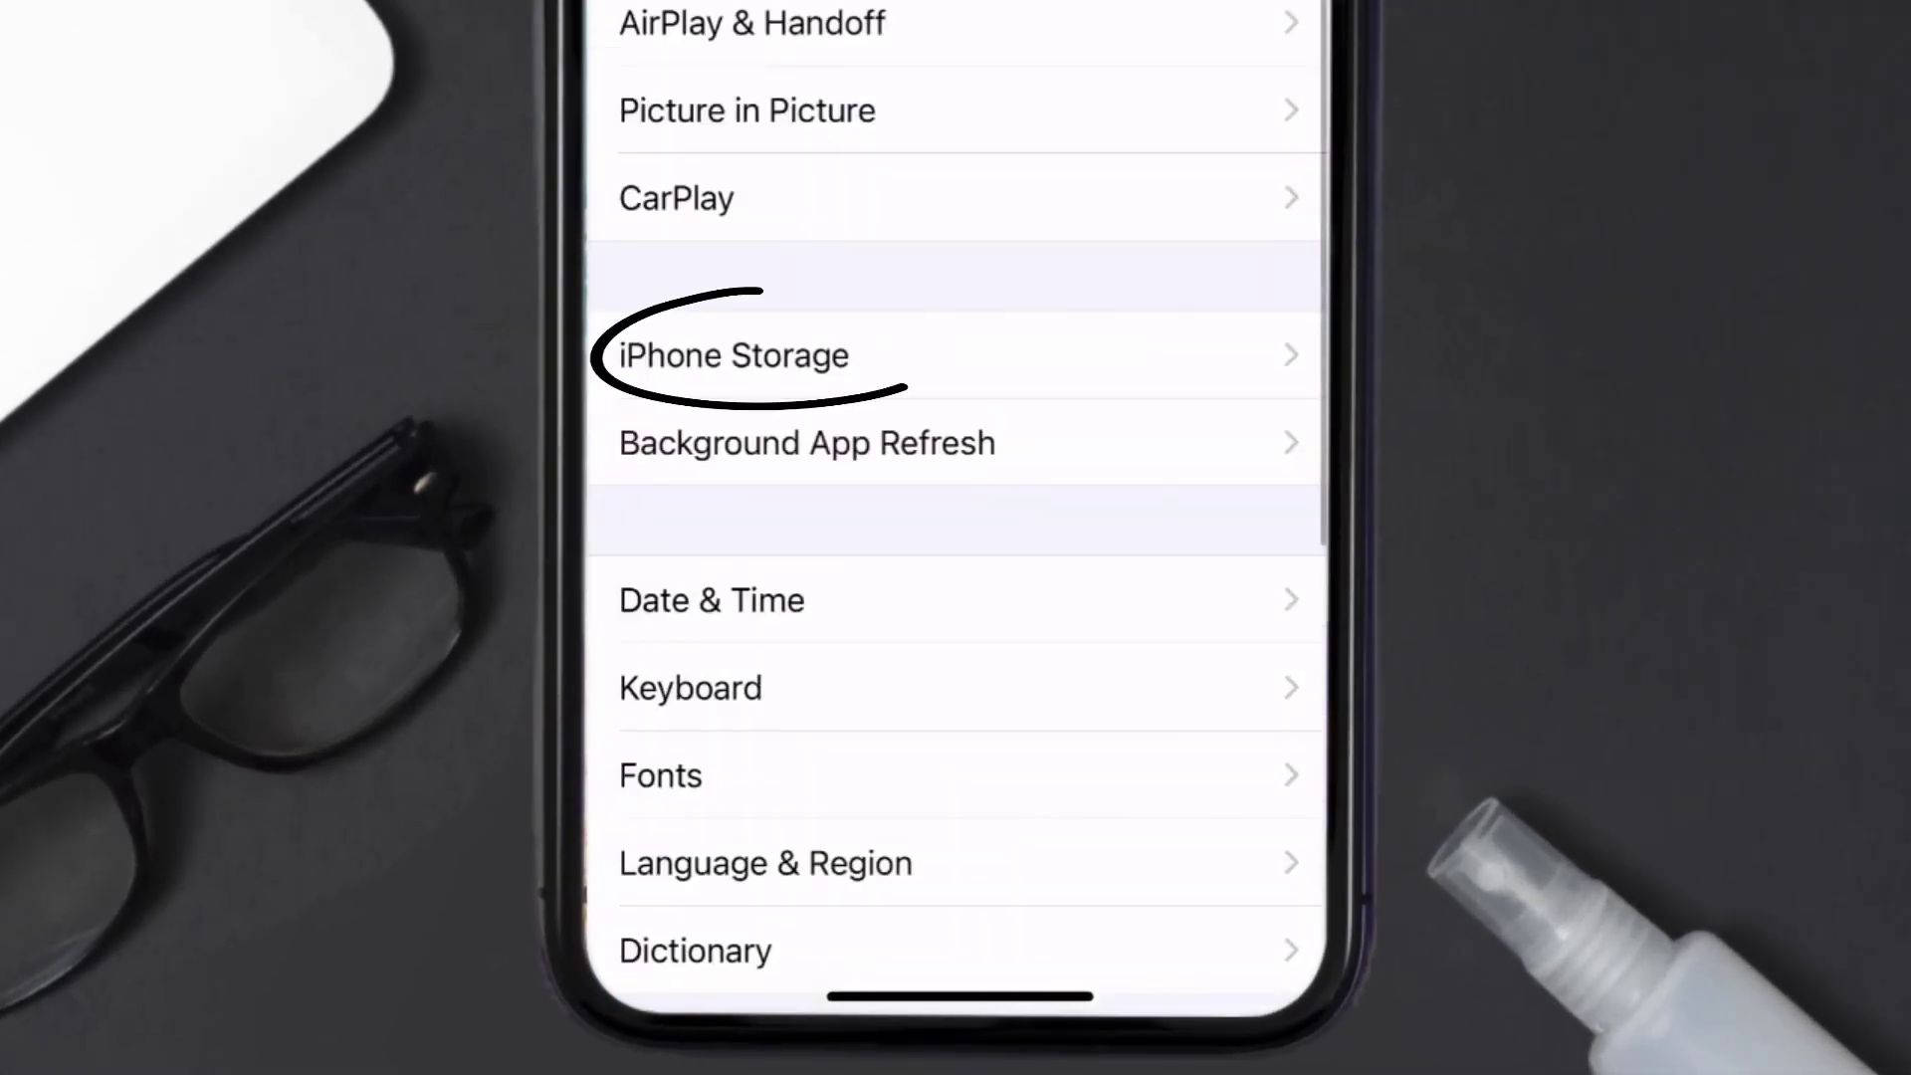
- Open iPhone Storage and show the Bilt Rewards storage details page
click(731, 354)
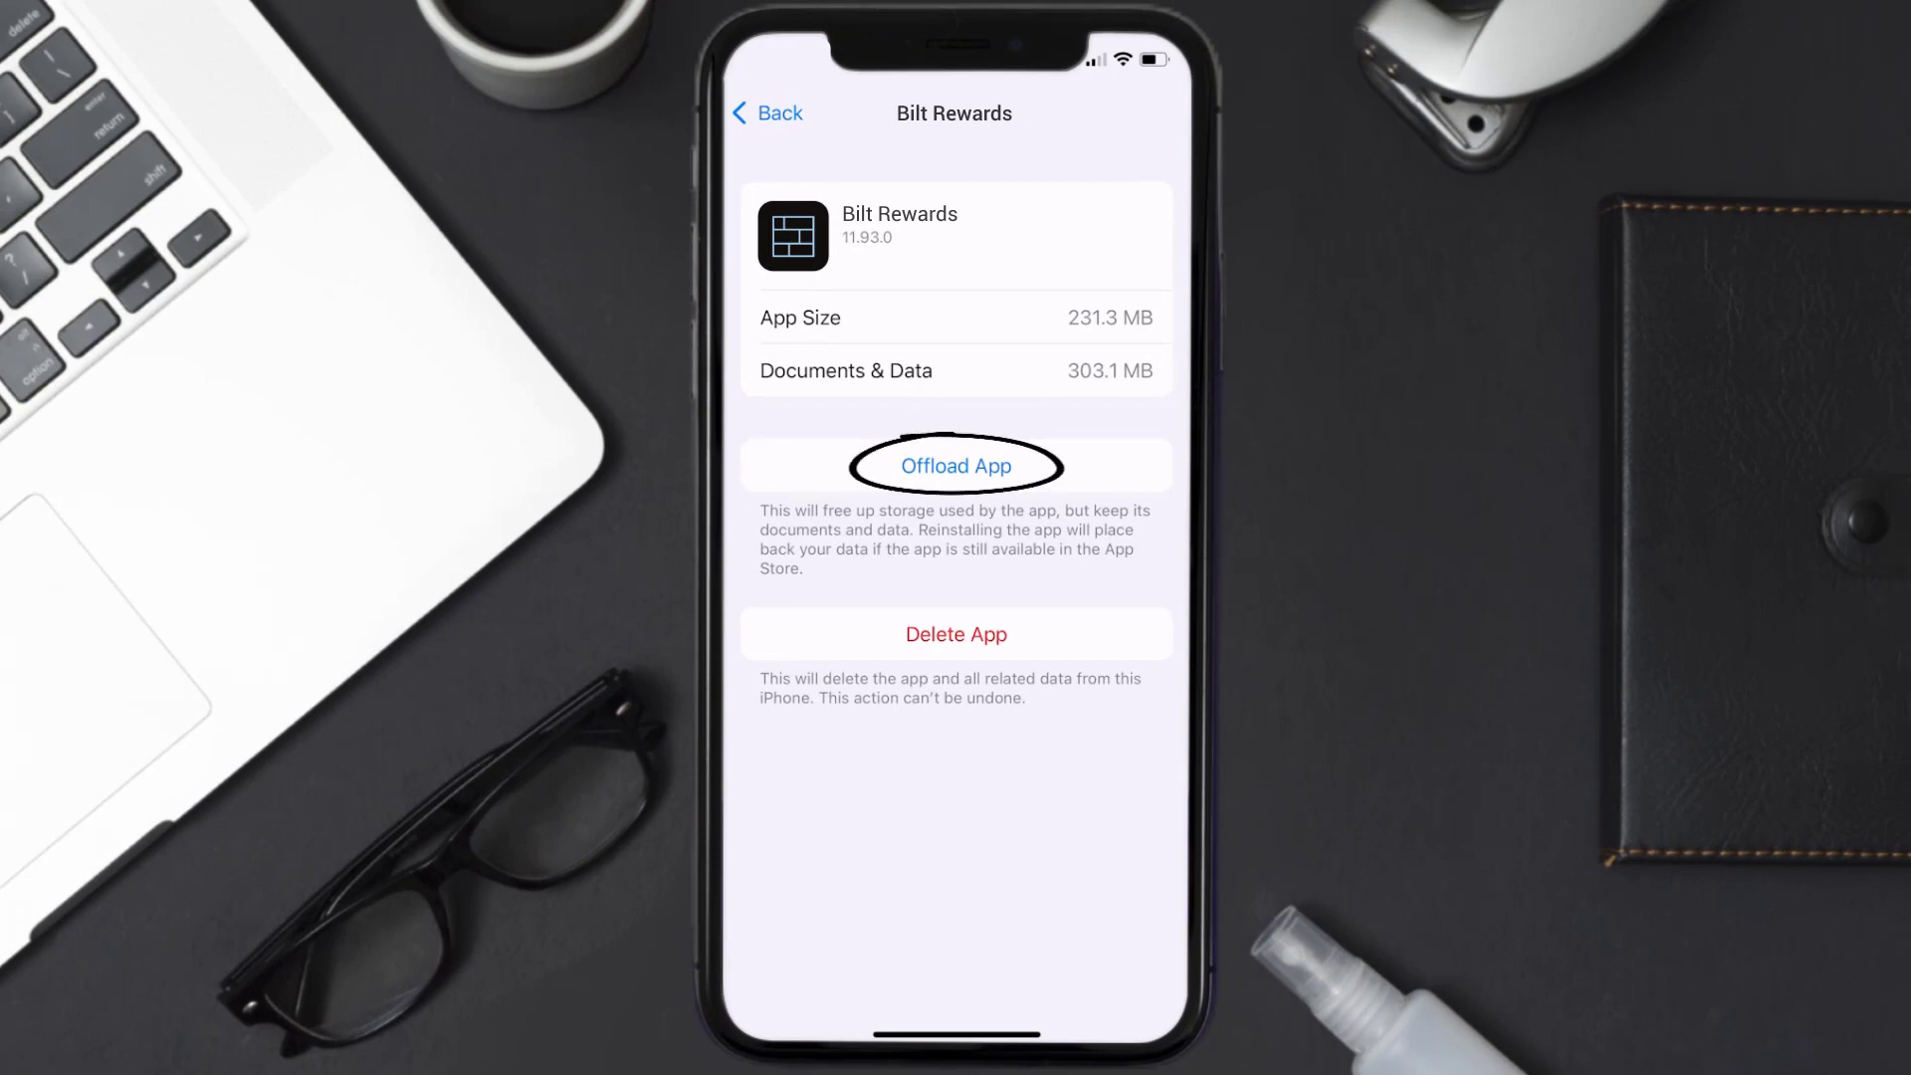
- Offload Bilt Rewards keeping its documents and data, then reinstall the app
click(955, 464)
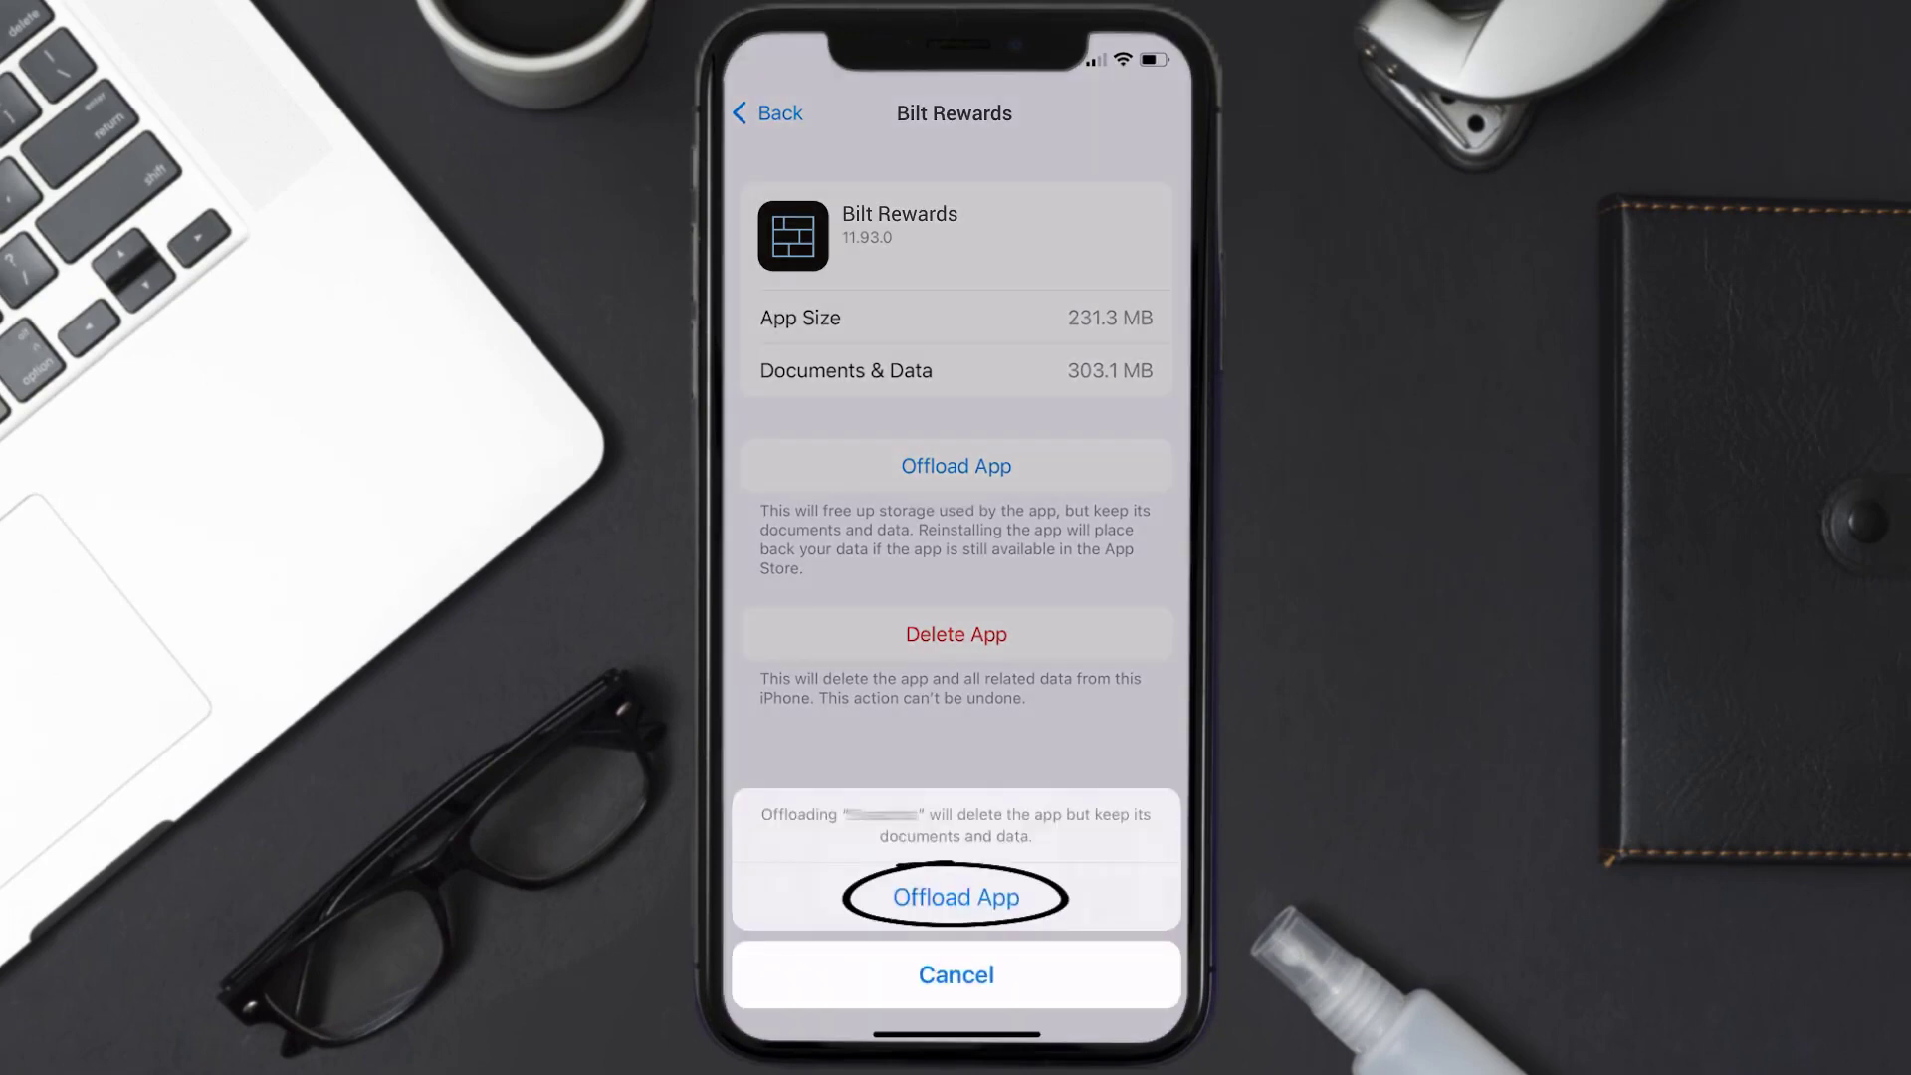
click(955, 897)
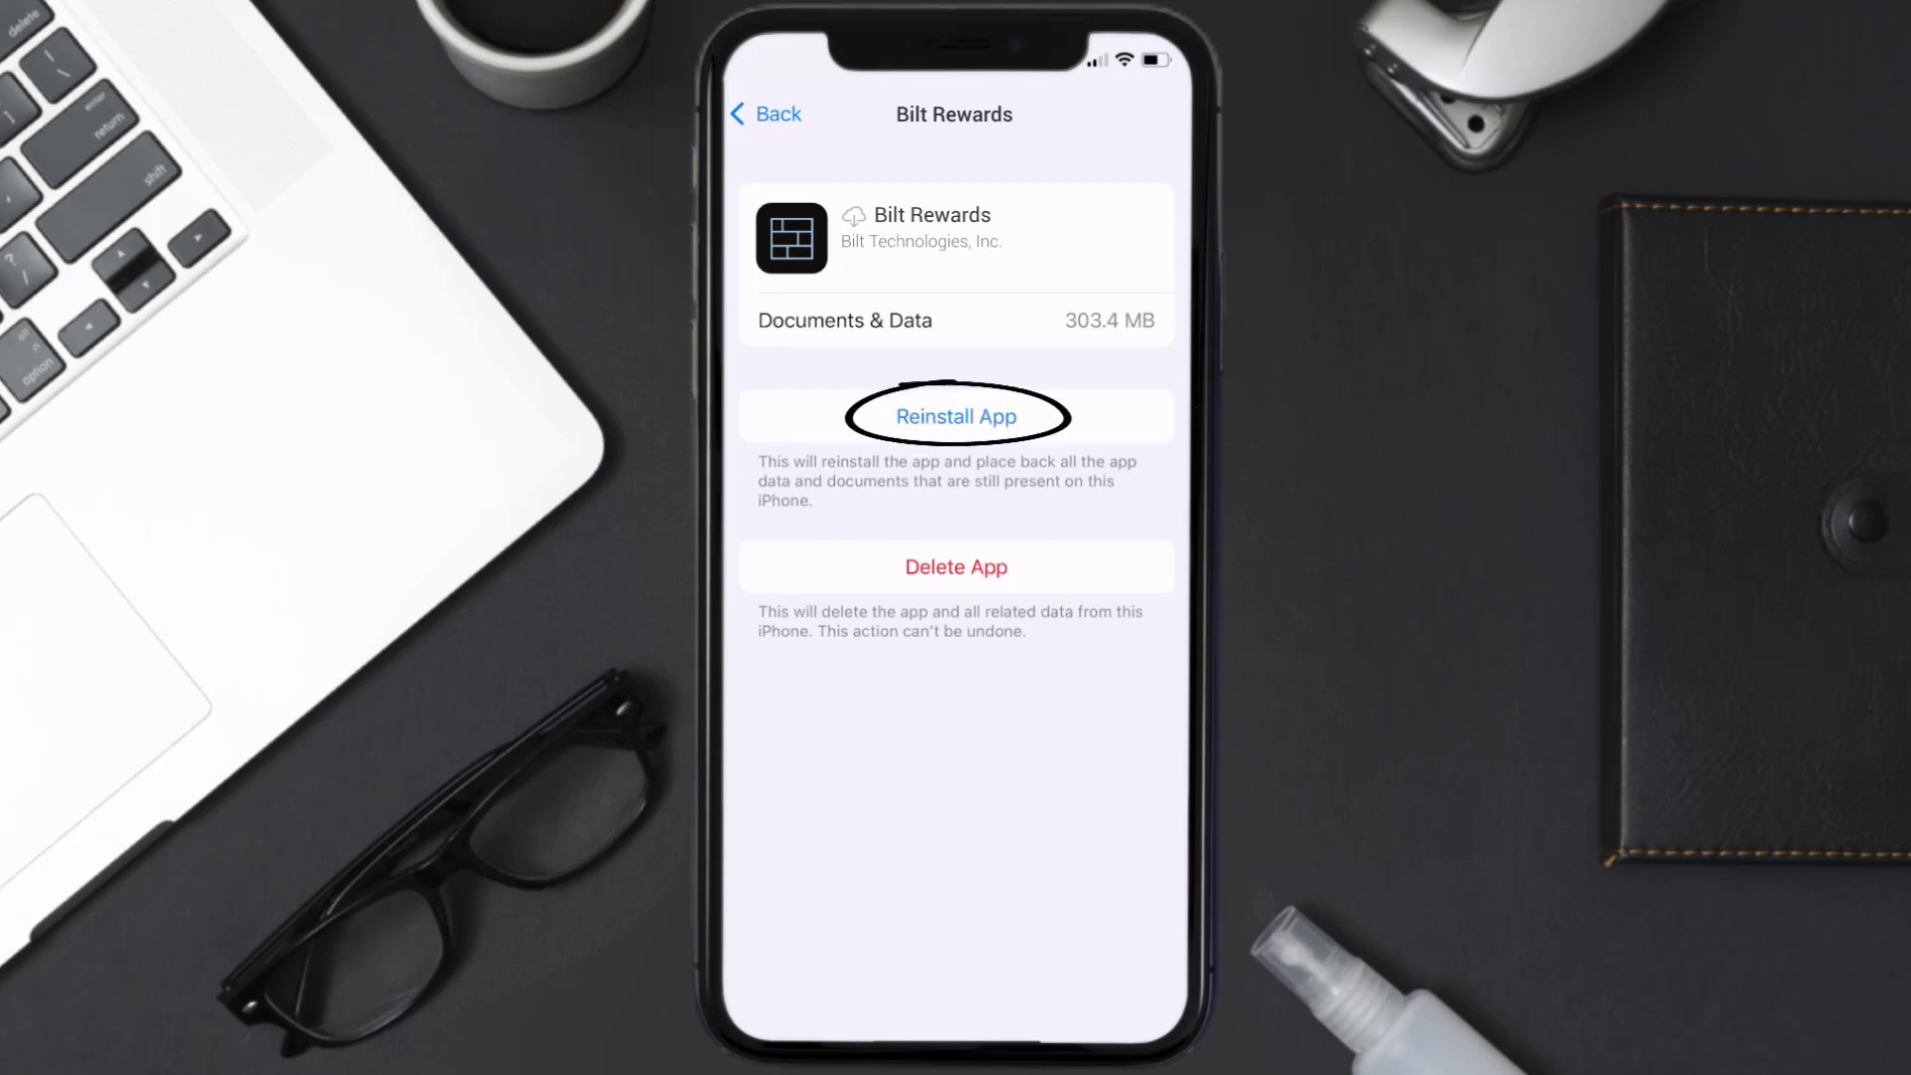
click(955, 416)
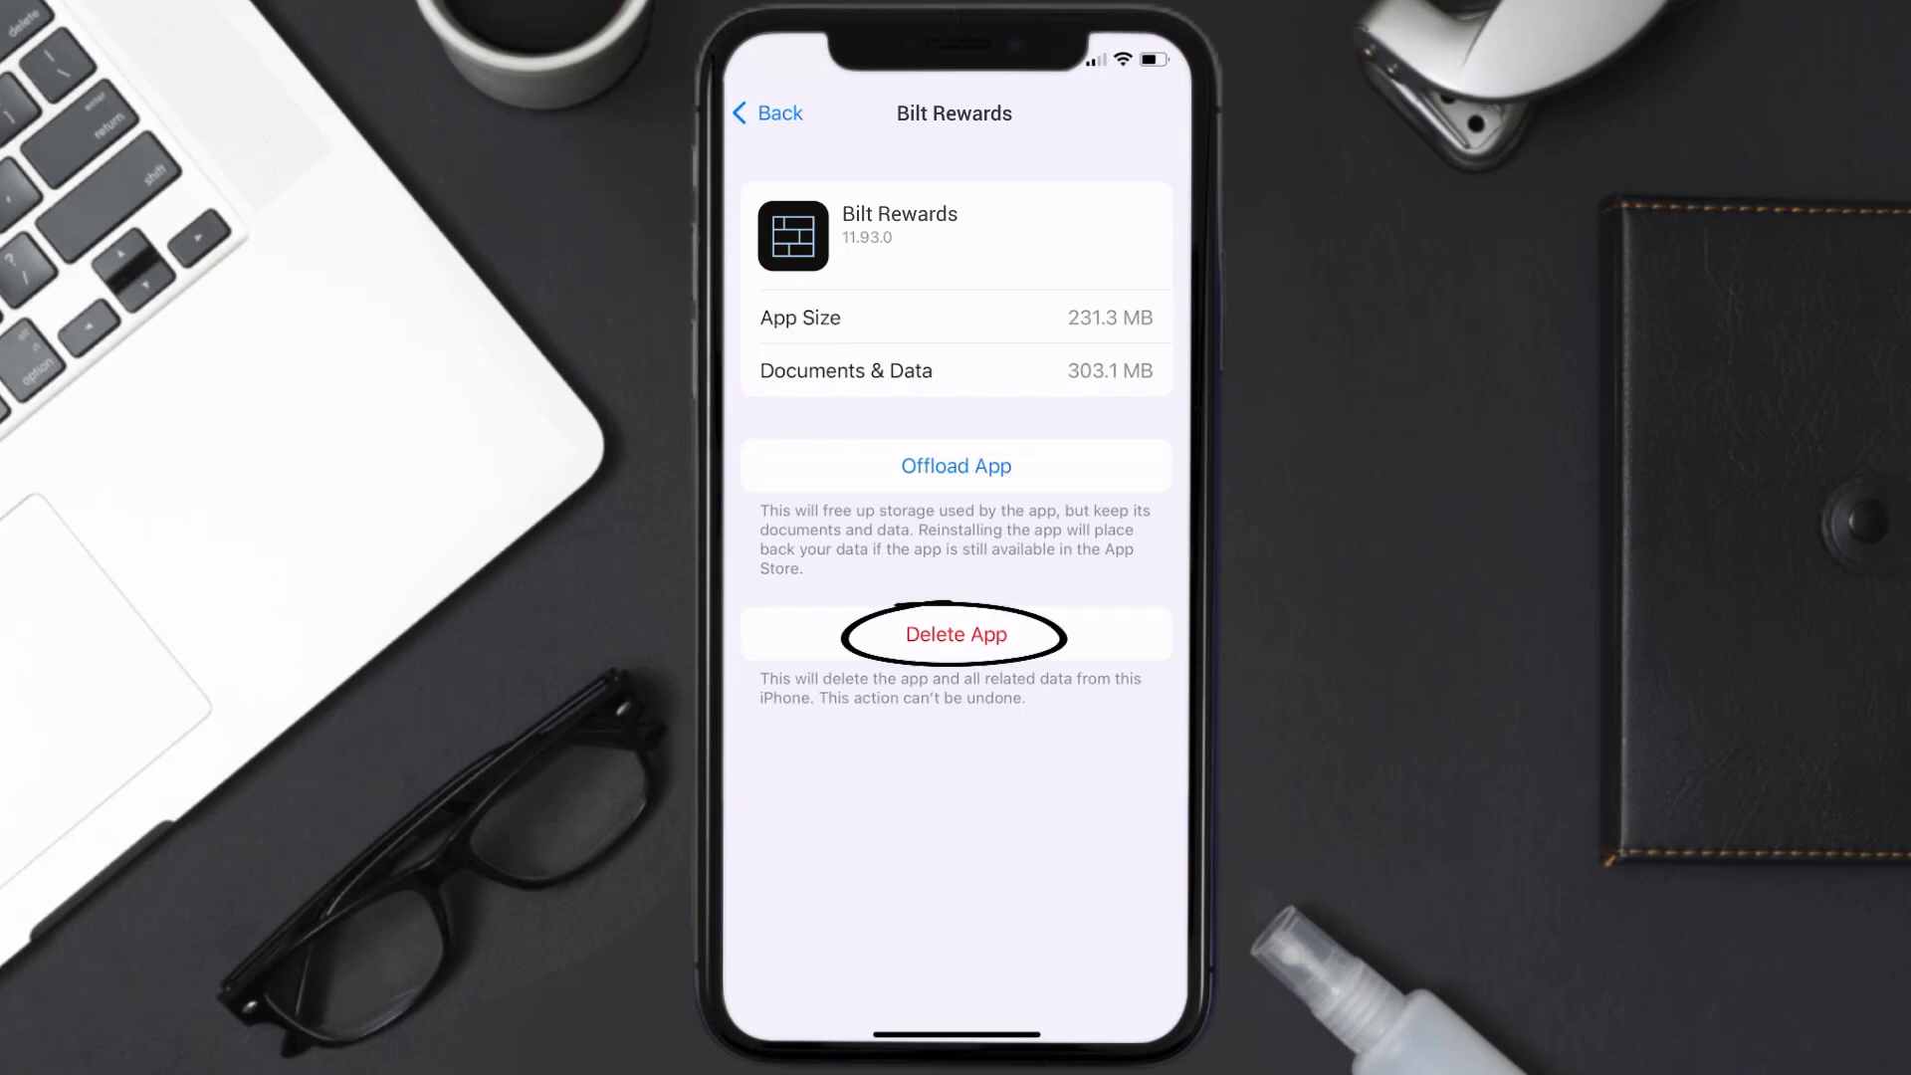
- Delete Bilt Rewards and all its data, then go to App Store Search
click(954, 634)
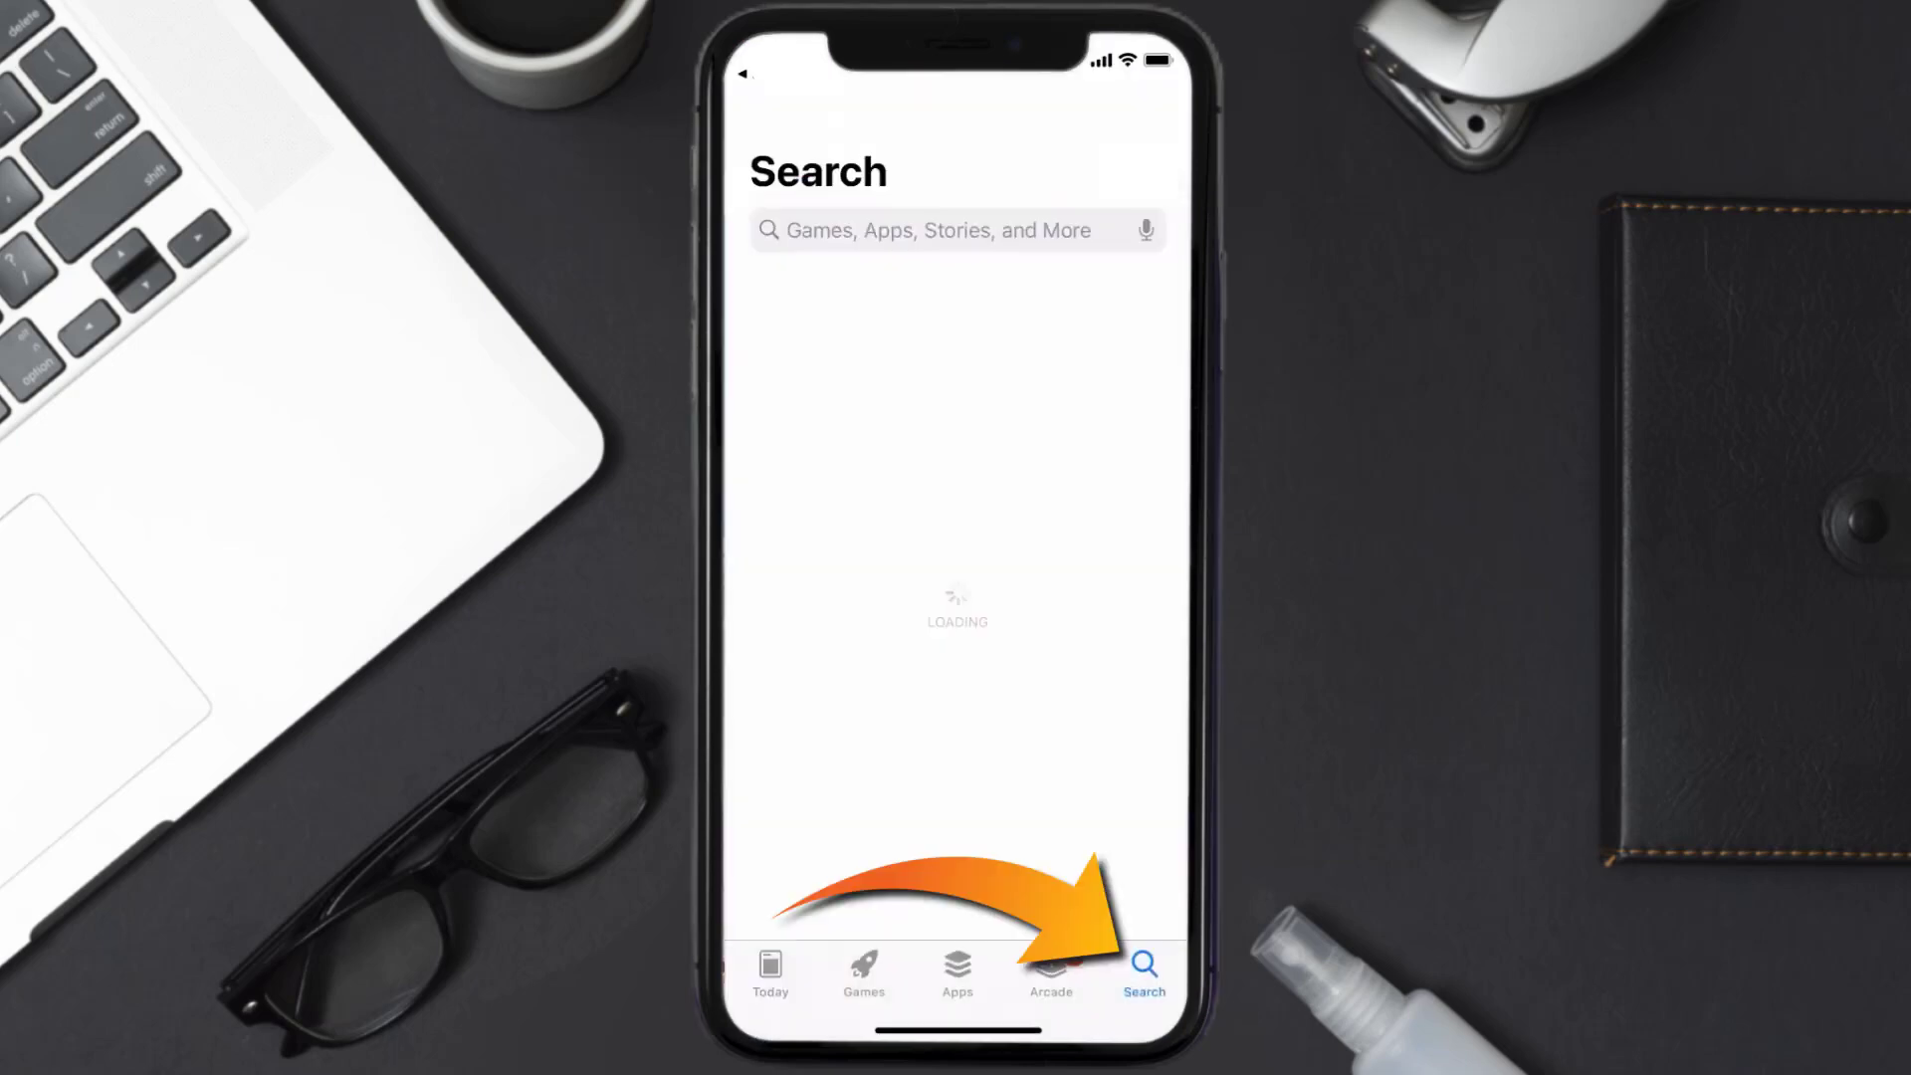
- Search 'bilt rewards app' and download Bilt Rewards again with GET
text(bilt rewards app)
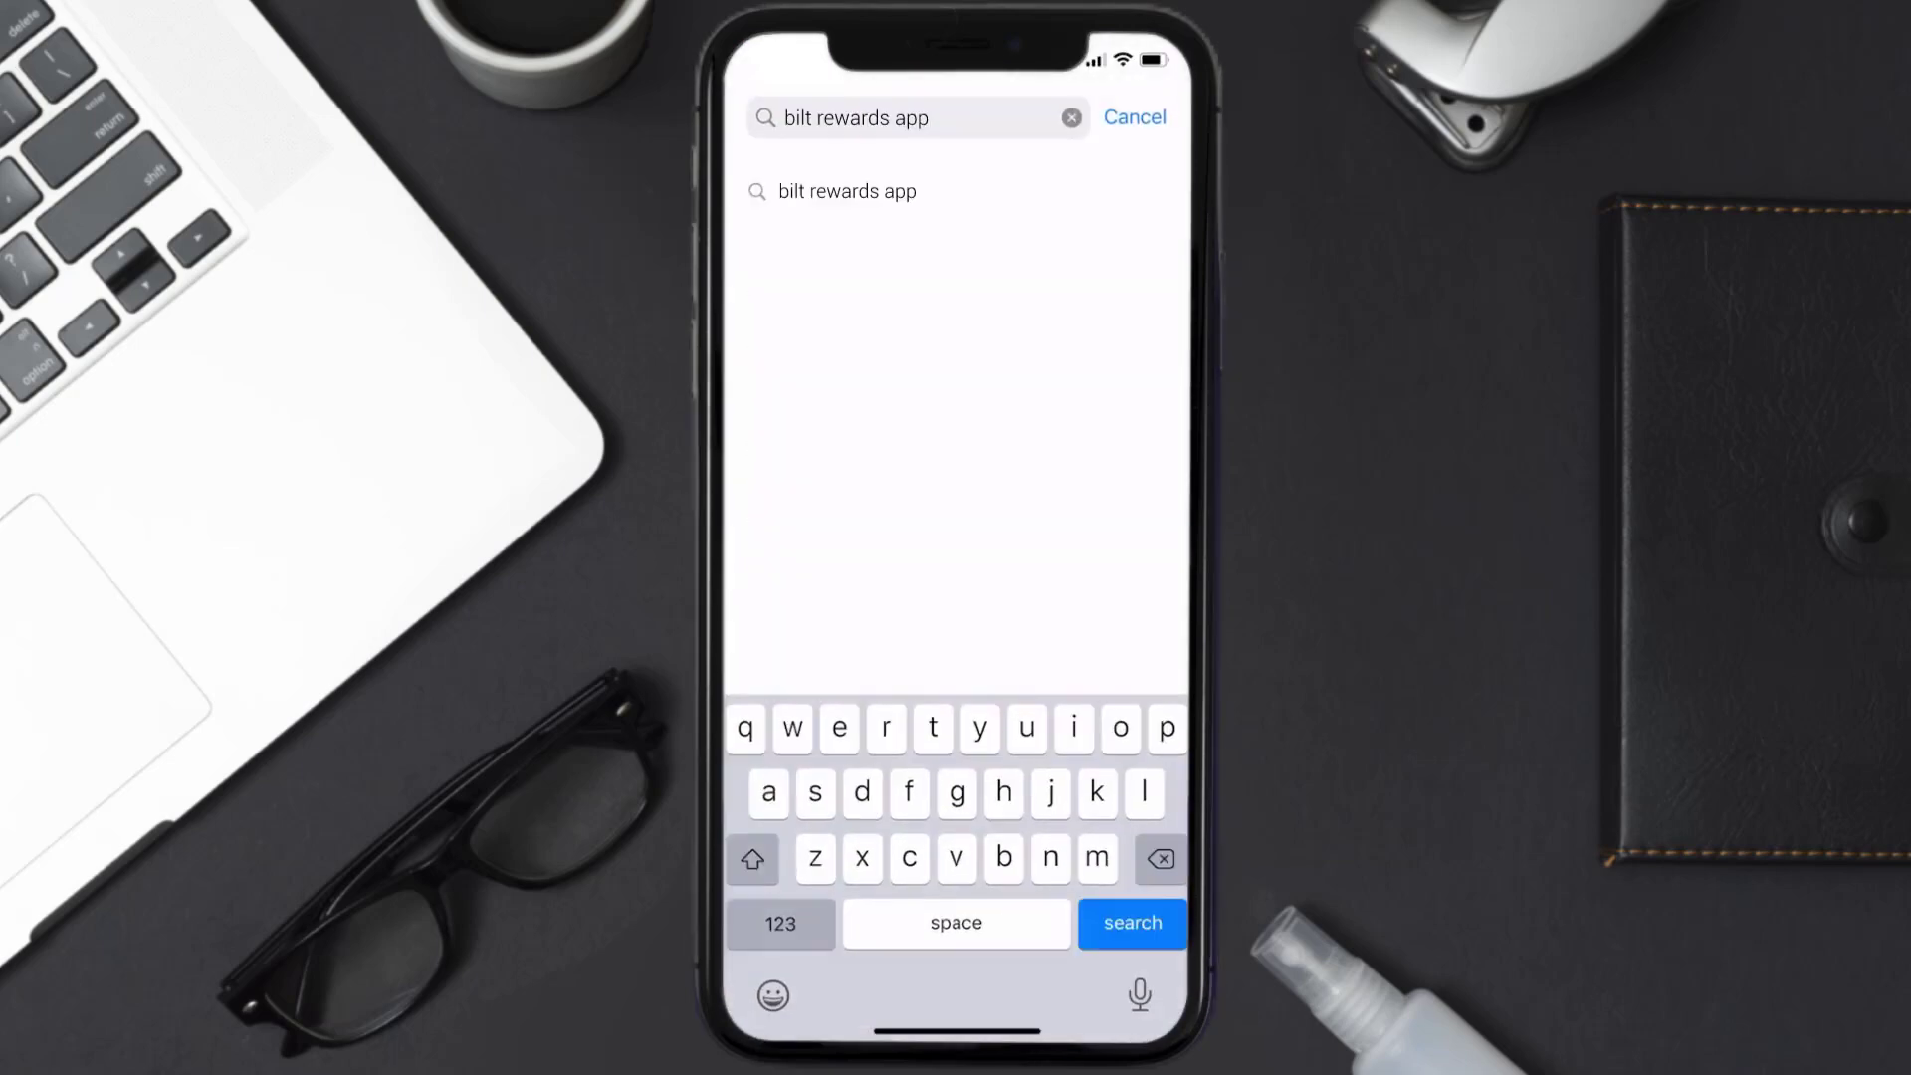
click(1129, 923)
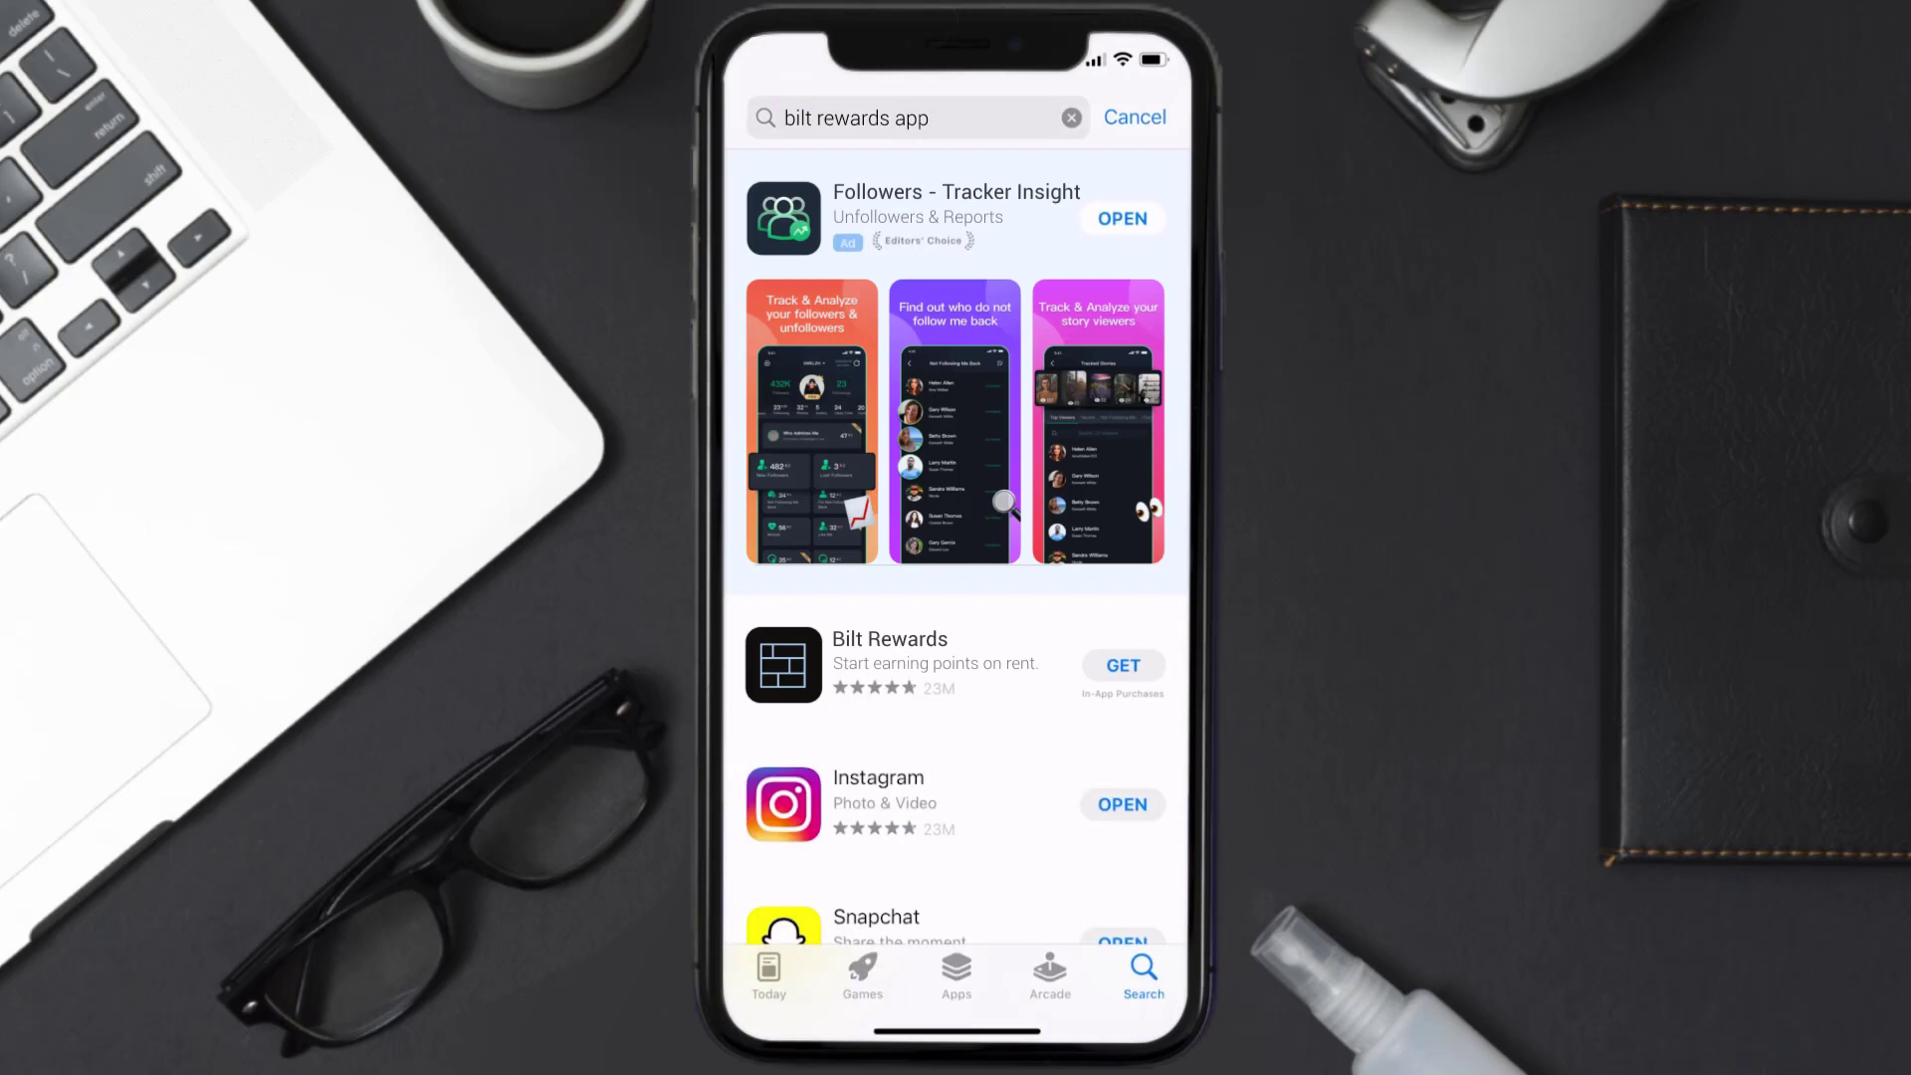
click(1120, 665)
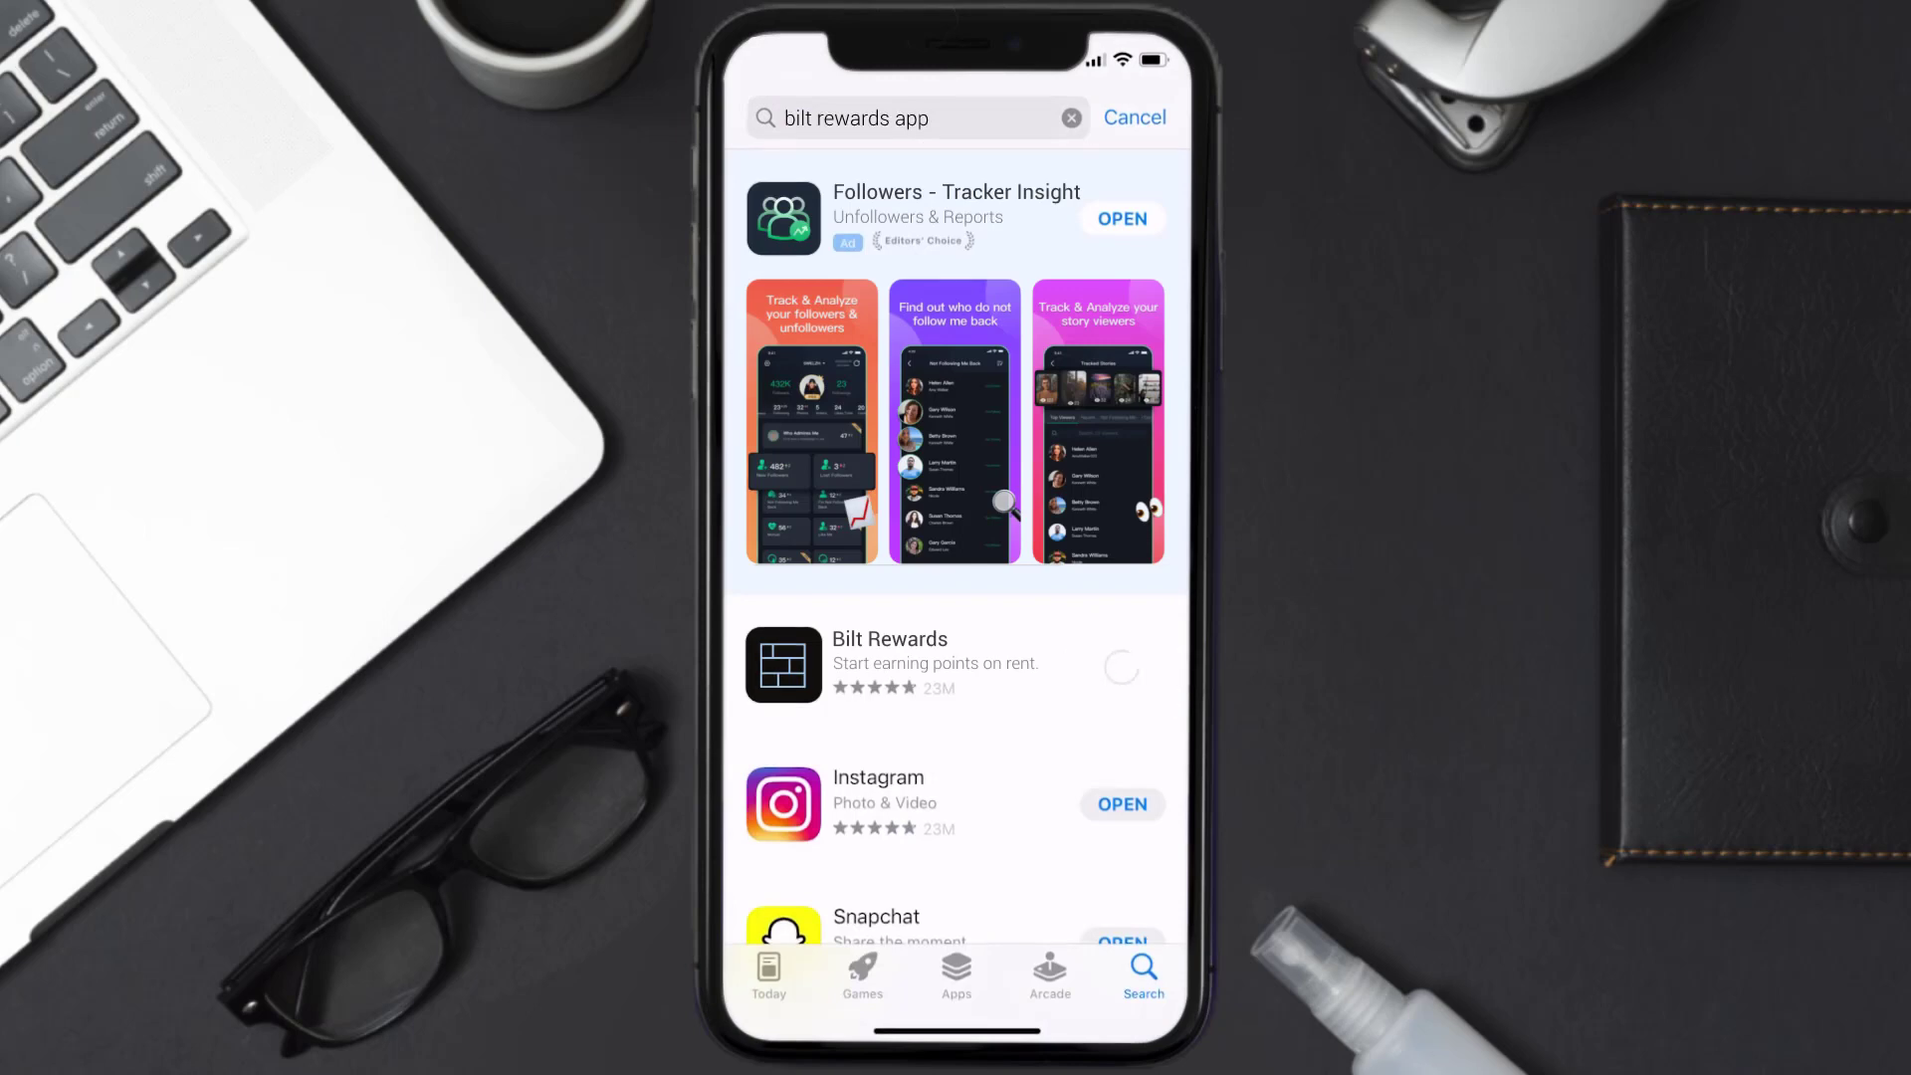